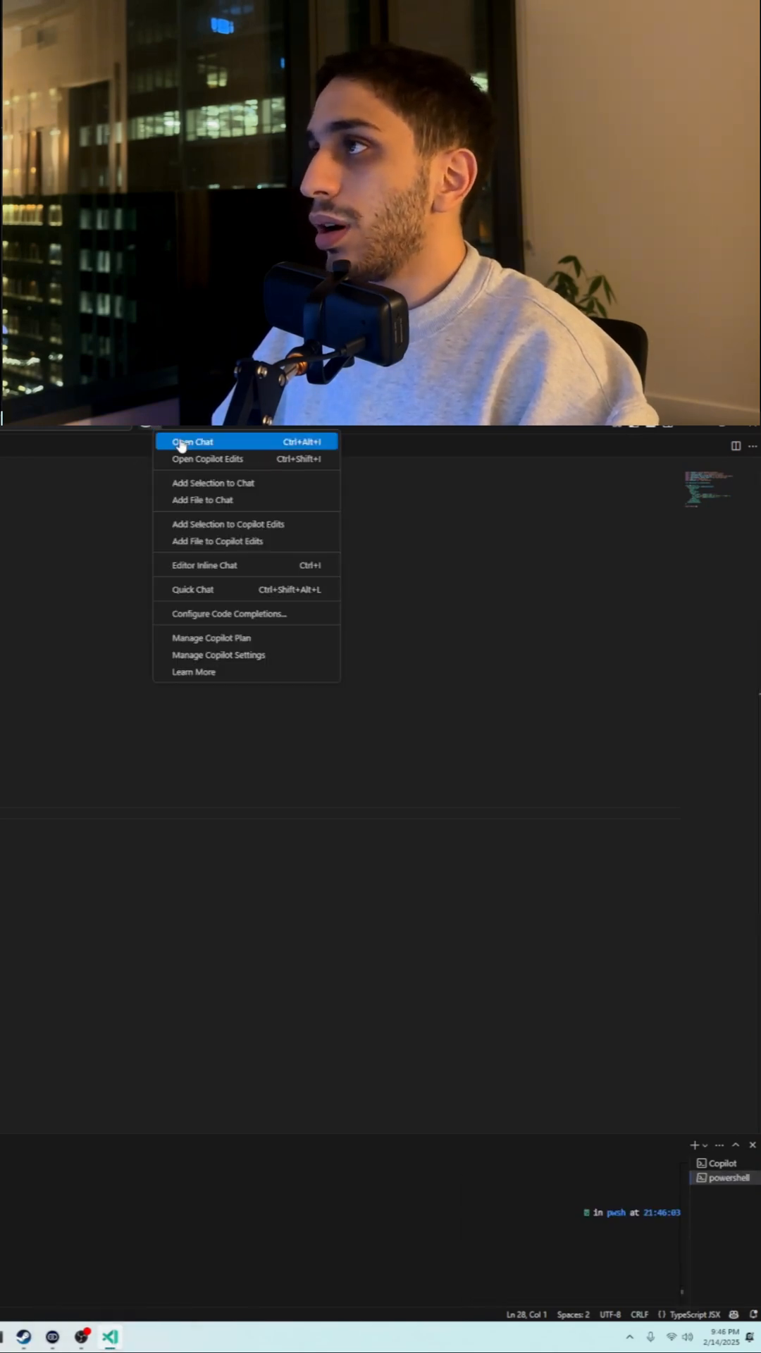
Step: Open Copilot Edits in Agent mode from the status-bar Copilot menu
{"action": "left_click", "coordinate": [189, 441]}
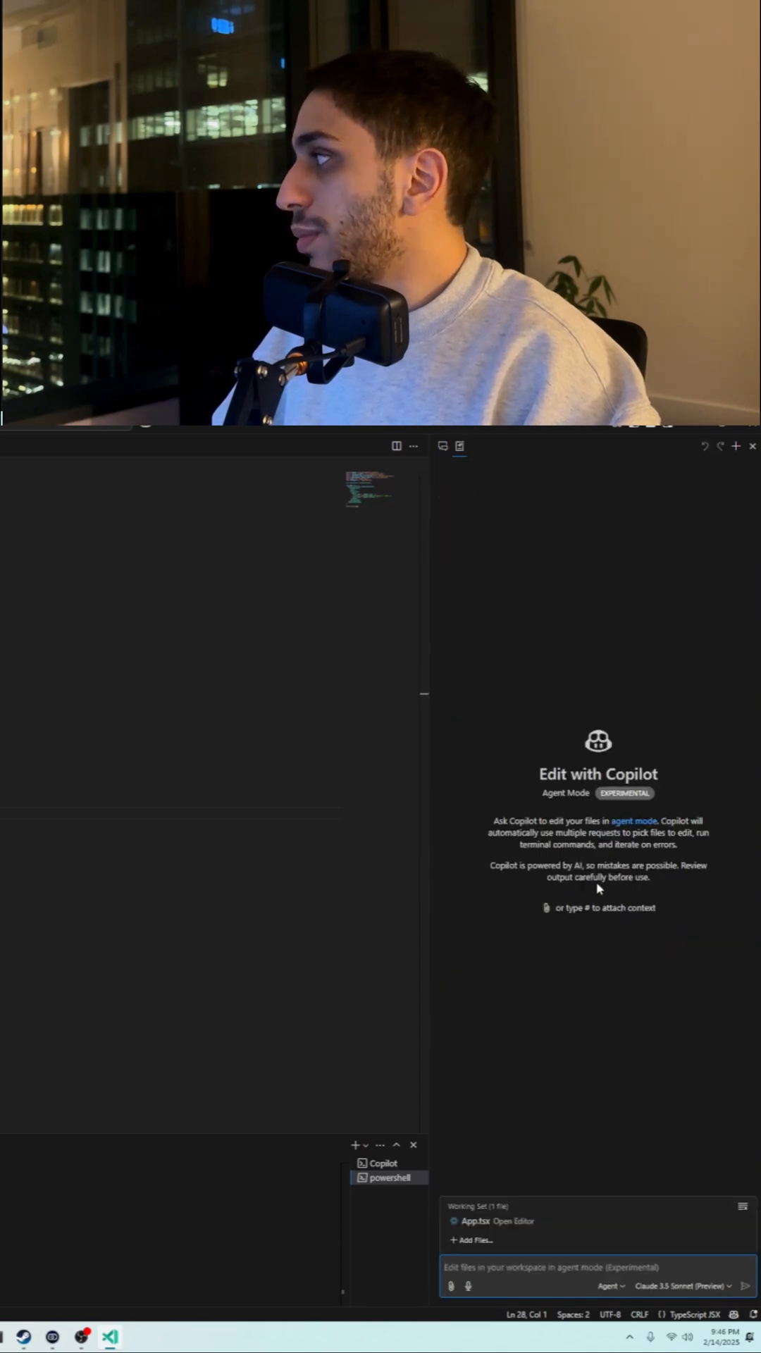
{"action": "mouse_move", "coordinate": [527, 1145]}
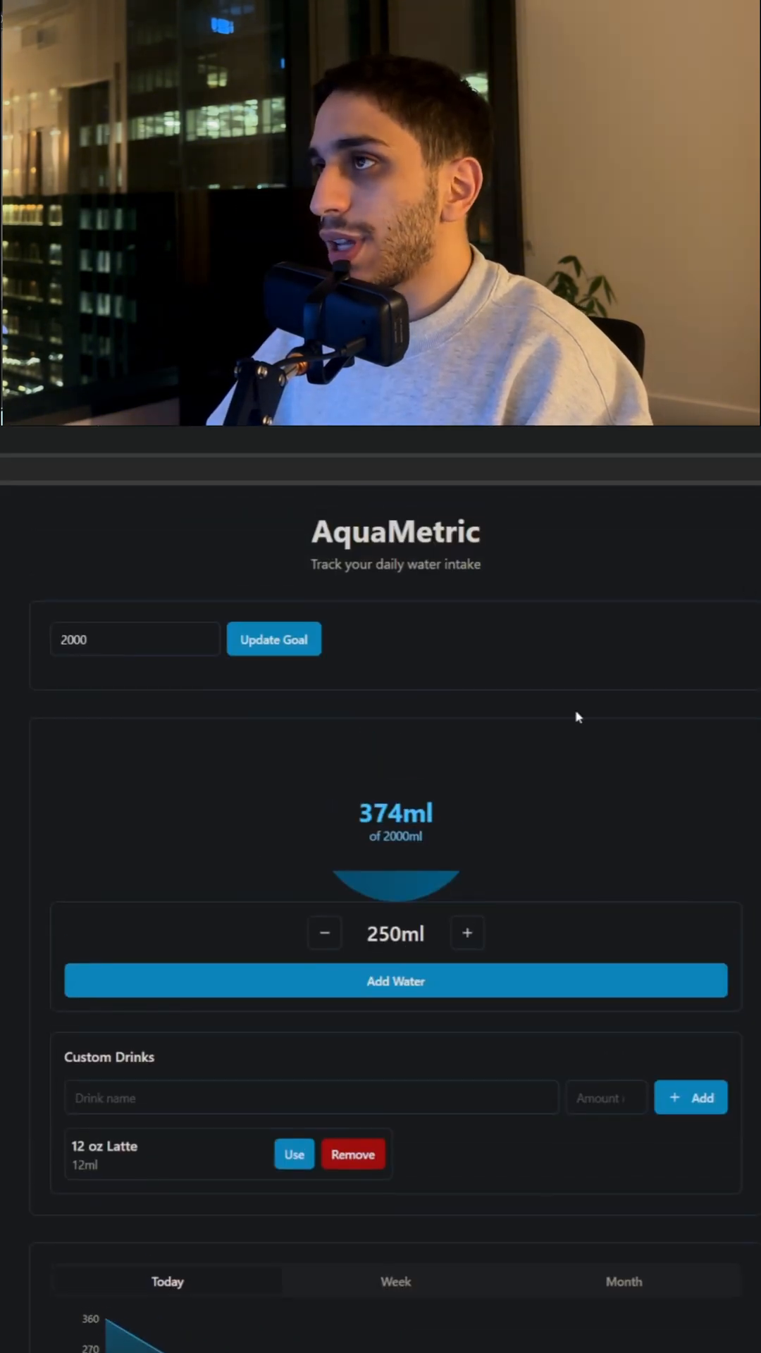
Step: Remove the 12 oz Latte custom drink that was wrongly saved as 12ml
{"action": "scroll", "scroll_direction": "down", "scroll_amount": 3}
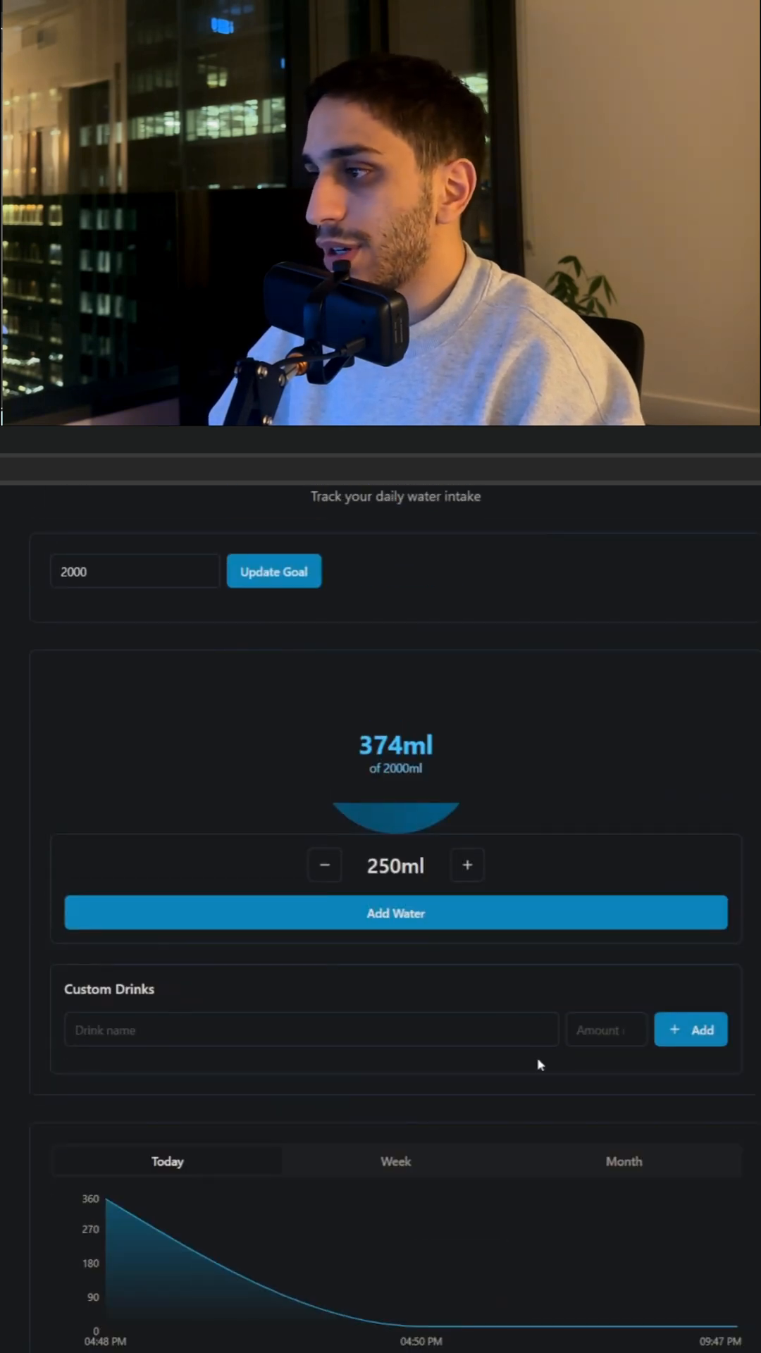
{"action": "left_click", "coordinate": [606, 1029]}
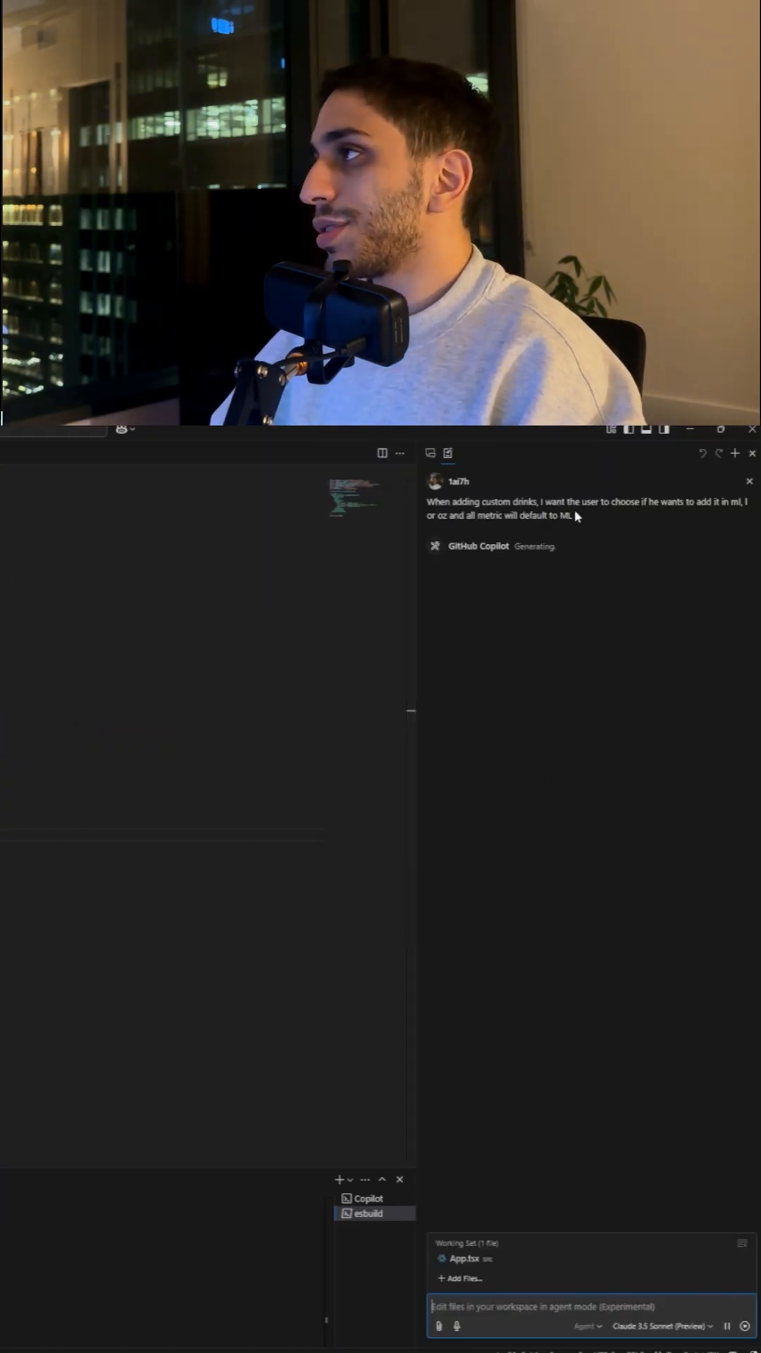
{"action": "mouse_move", "coordinate": [714, 517]}
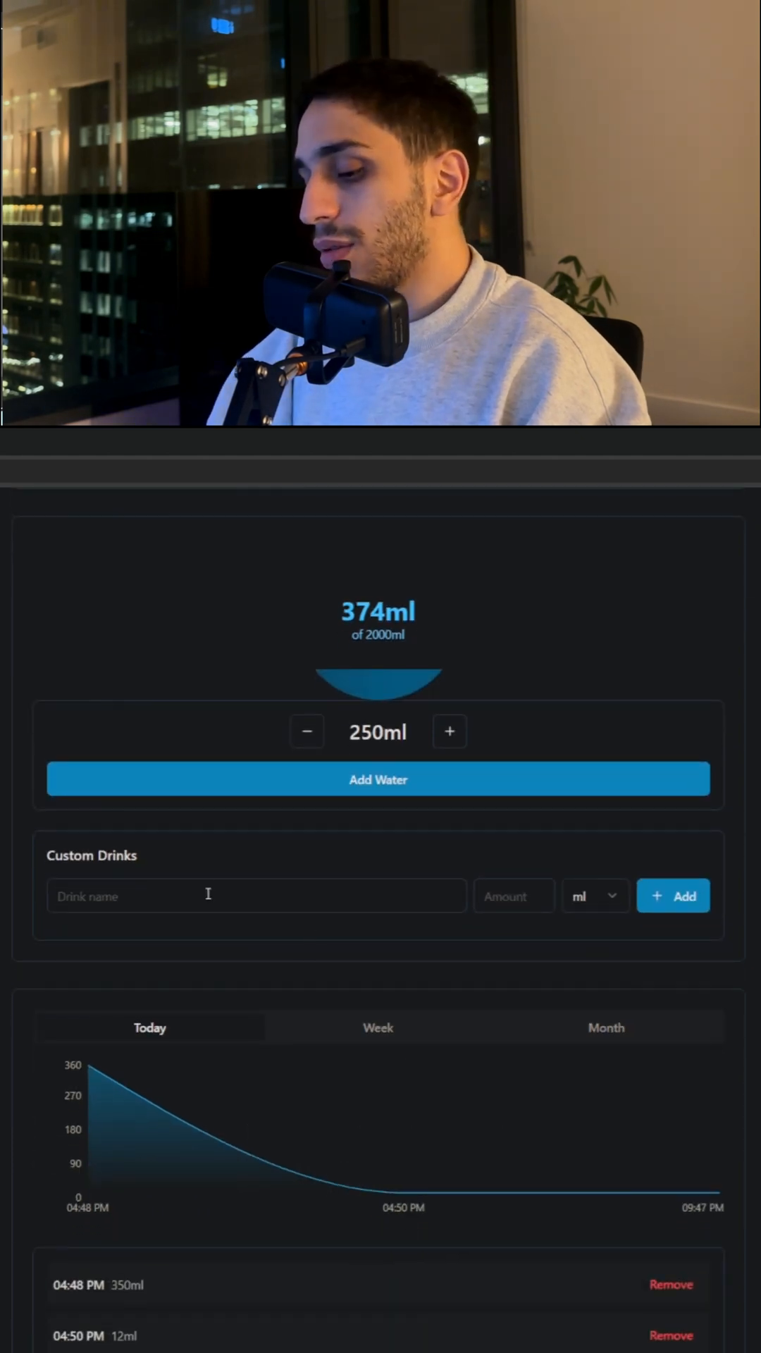
Step: Add a Latte custom drink of 12 oz, stored as 355ml, raising today's total to 729ml
{"action": "type", "text": "Latte"}
{"action": "type", "text": "12"}
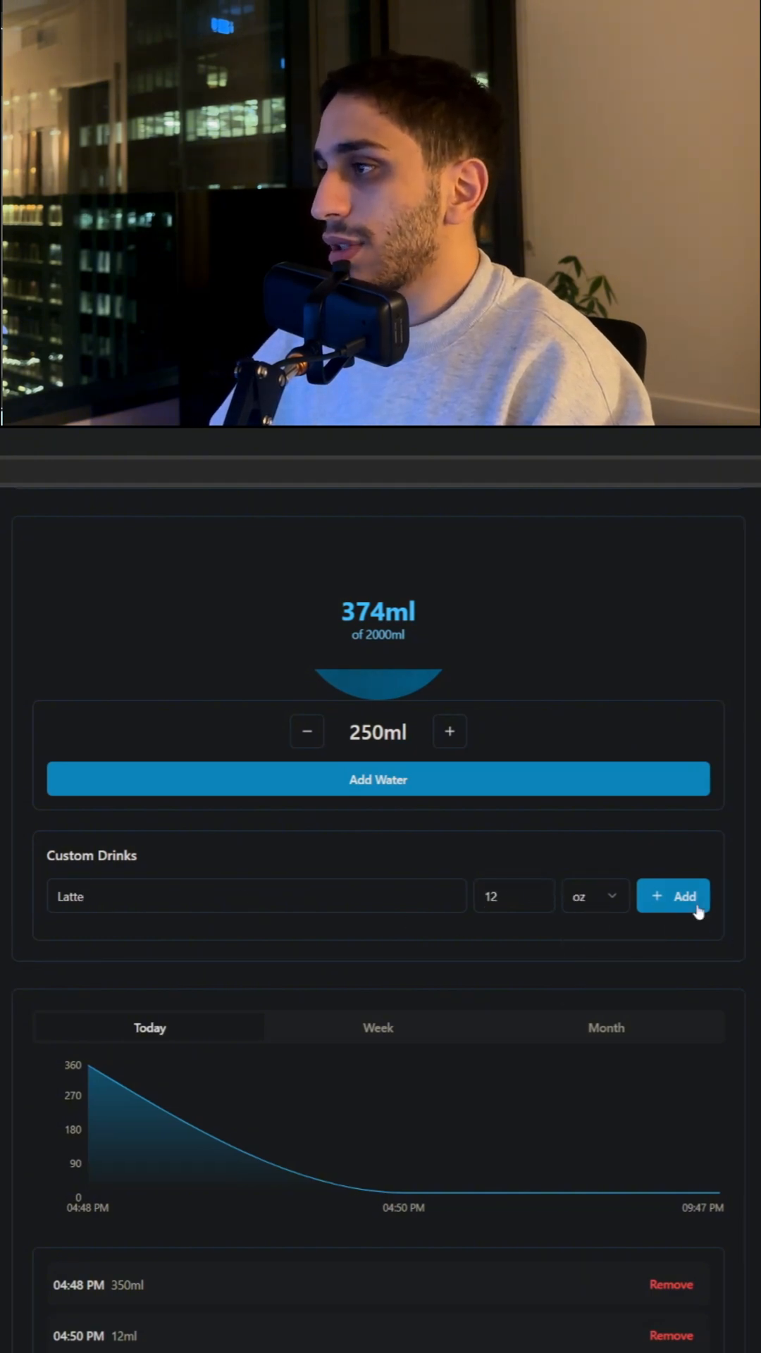
{"action": "left_click", "coordinate": [672, 896]}
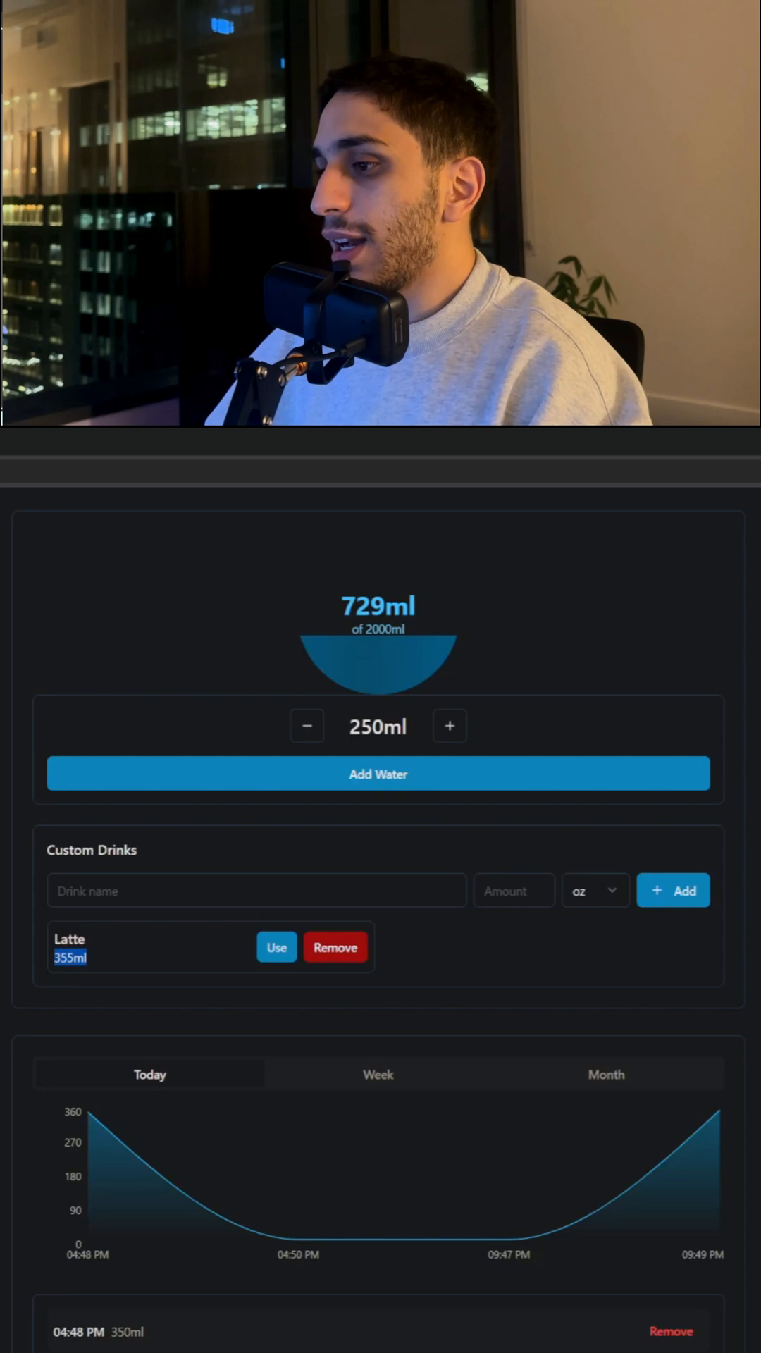
Step: Review the Week, Today and Month stats, then set the daily goal field to 2500
{"action": "left_click", "coordinate": [378, 1074]}
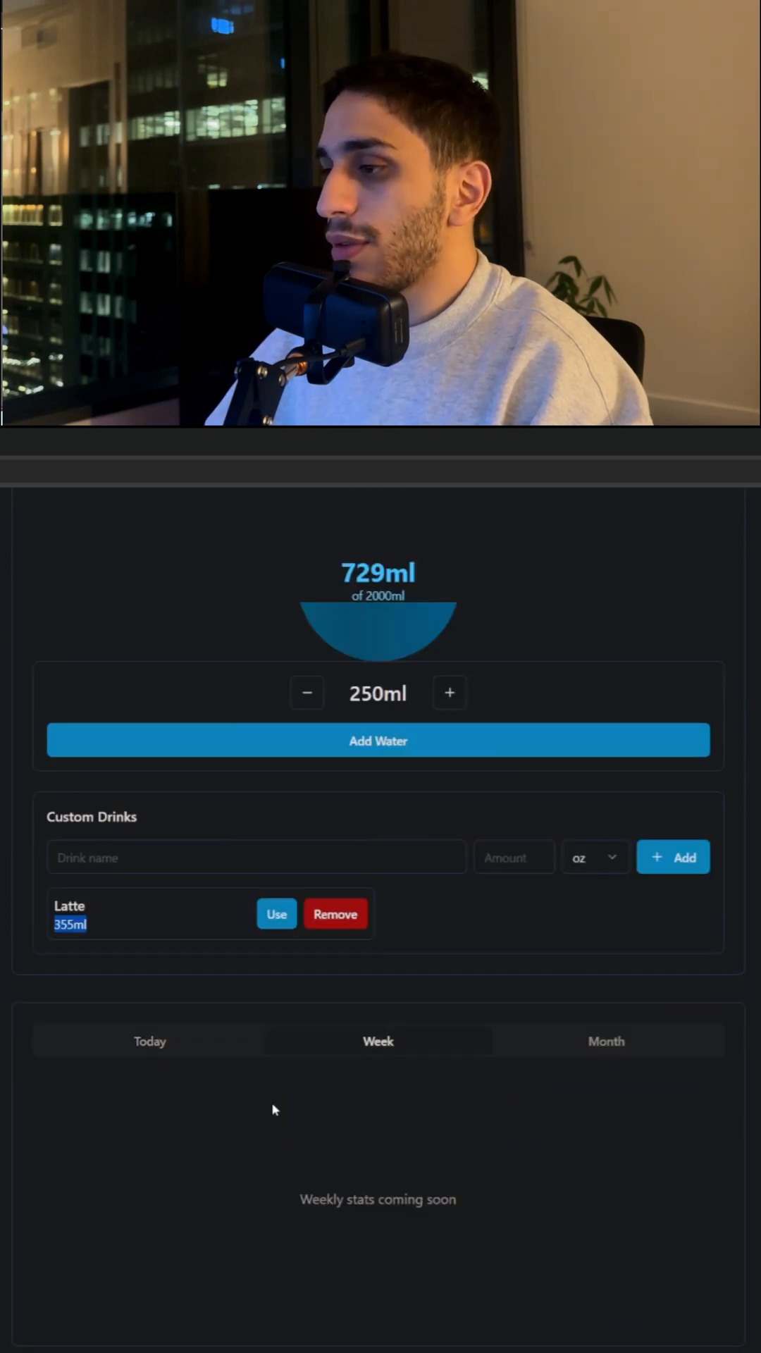
{"action": "left_click", "coordinate": [150, 1041]}
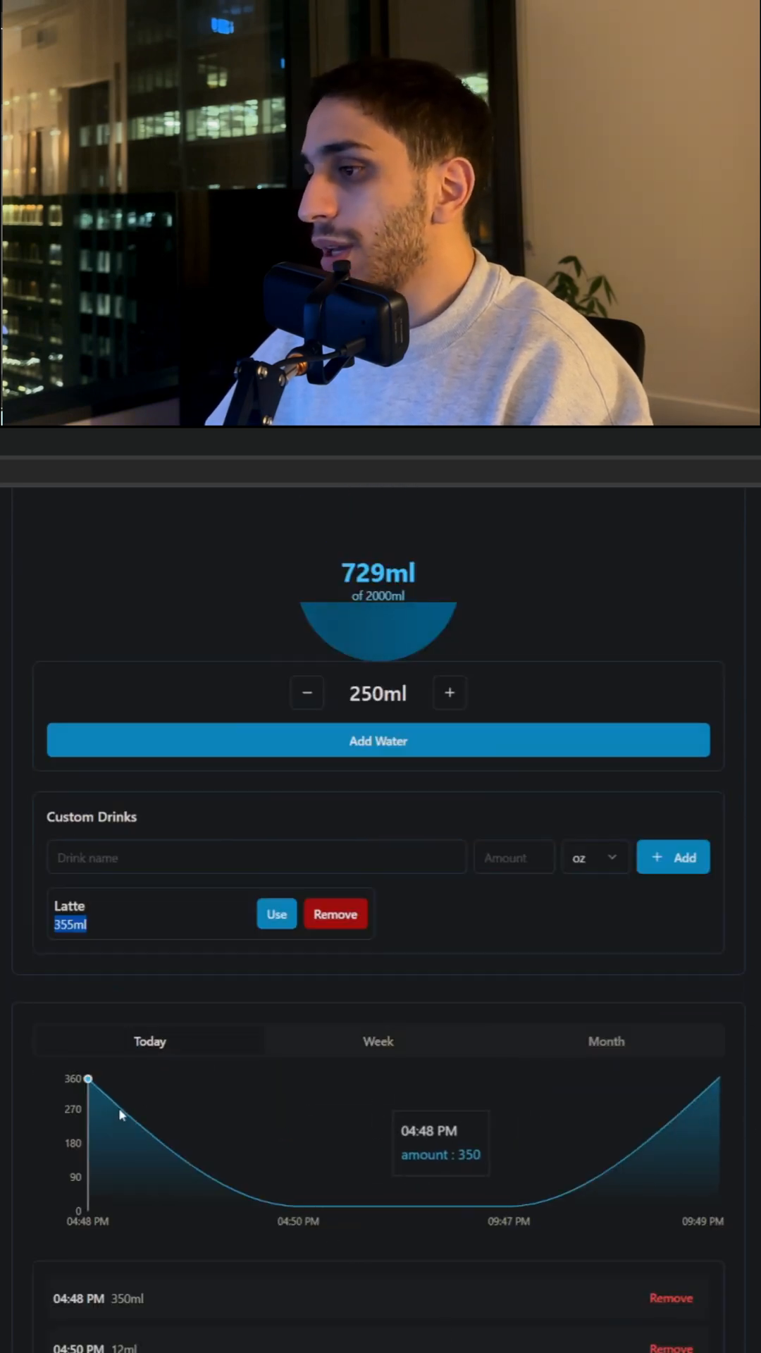
{"action": "mouse_move", "coordinate": [304, 1204]}
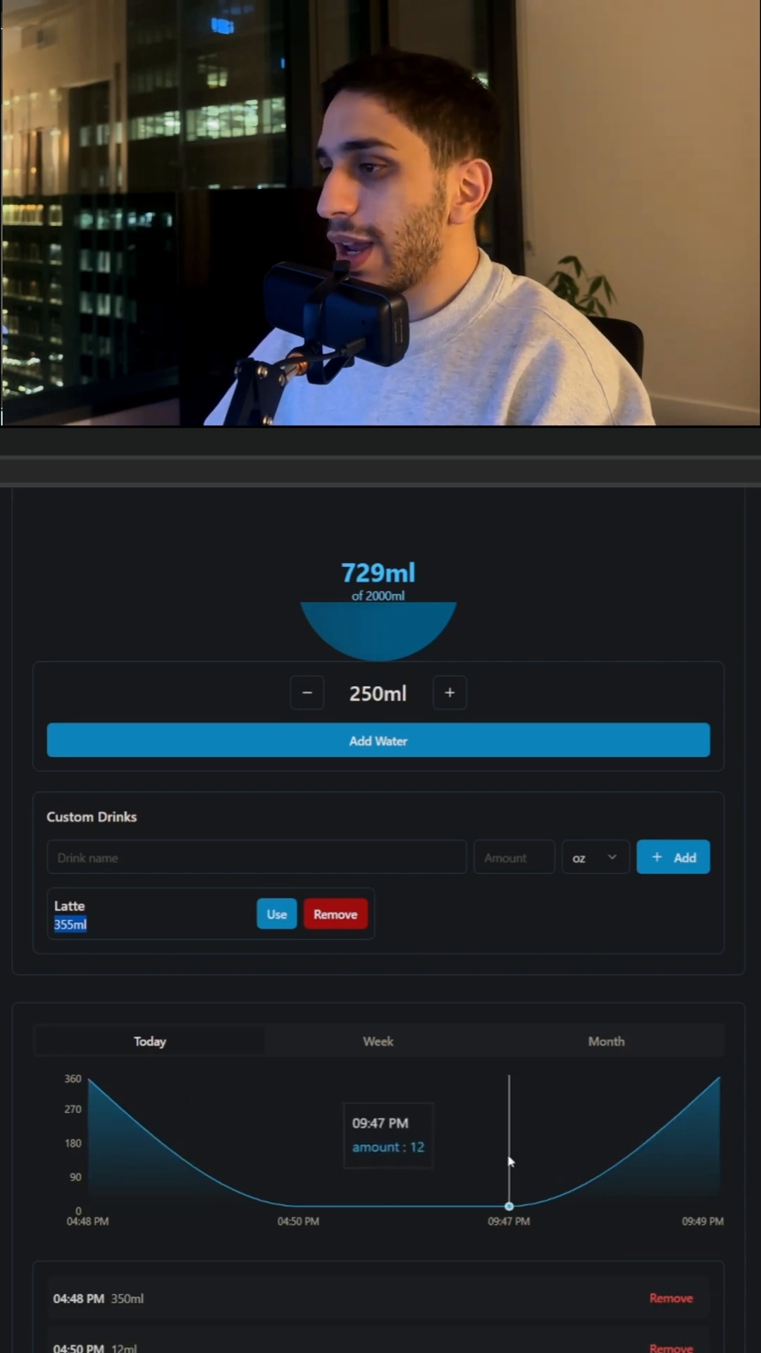
{"action": "scroll", "scroll_direction": "down", "scroll_amount": 3}
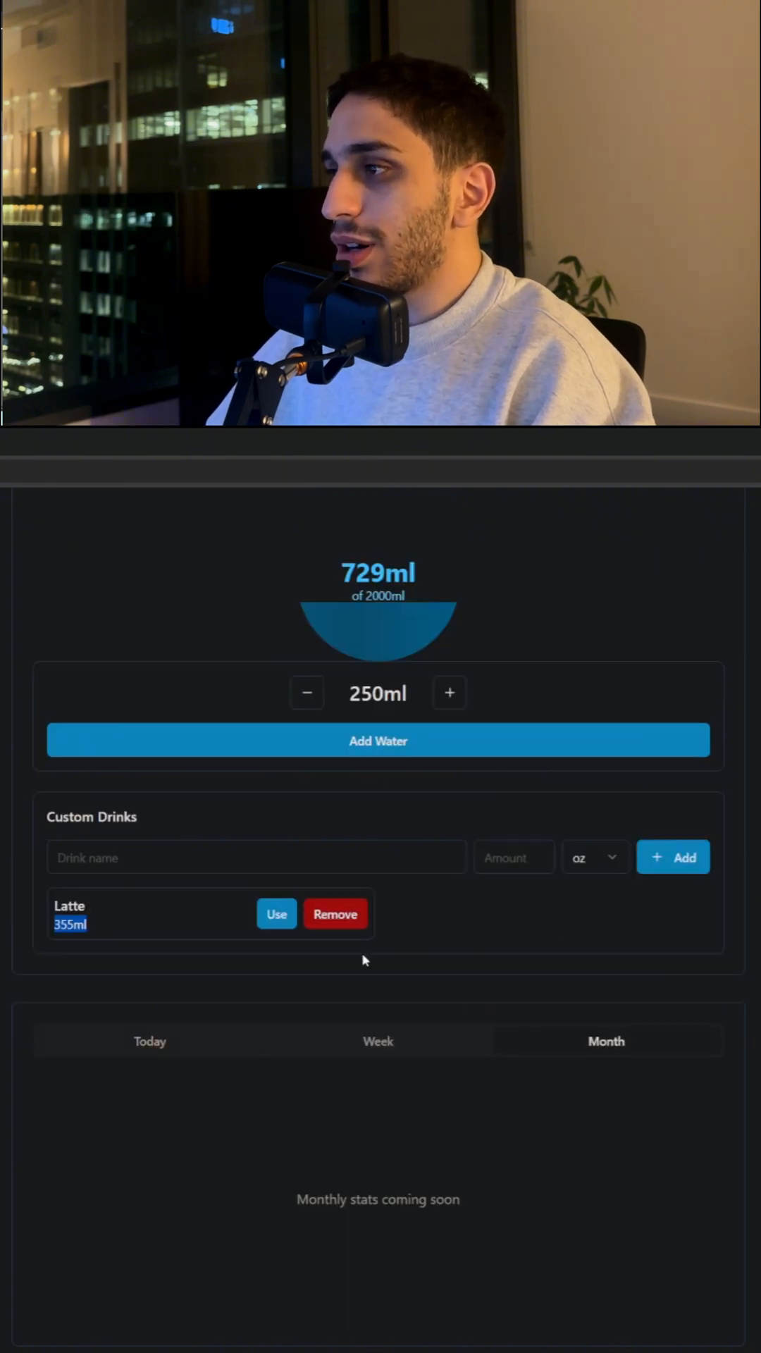
{"action": "left_click", "coordinate": [149, 1041]}
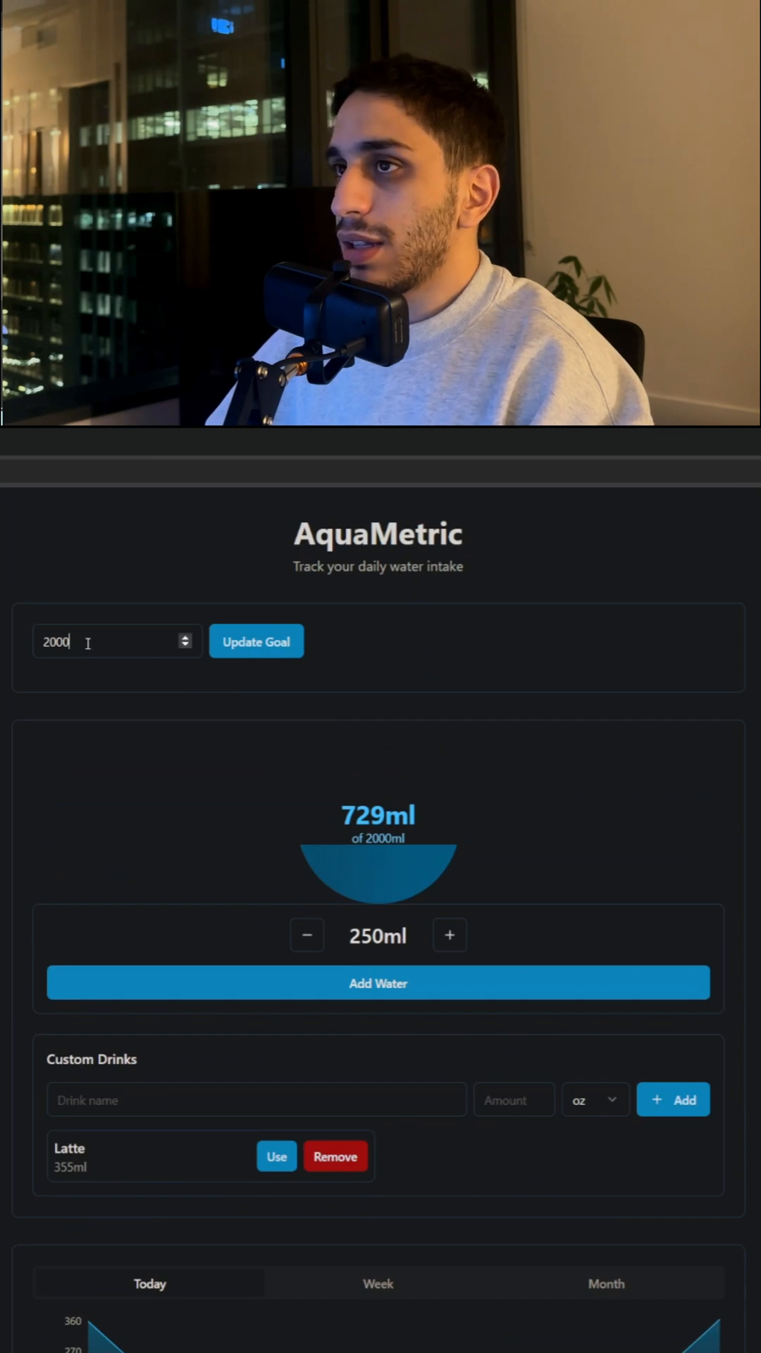
{"action": "type", "text": "2500"}
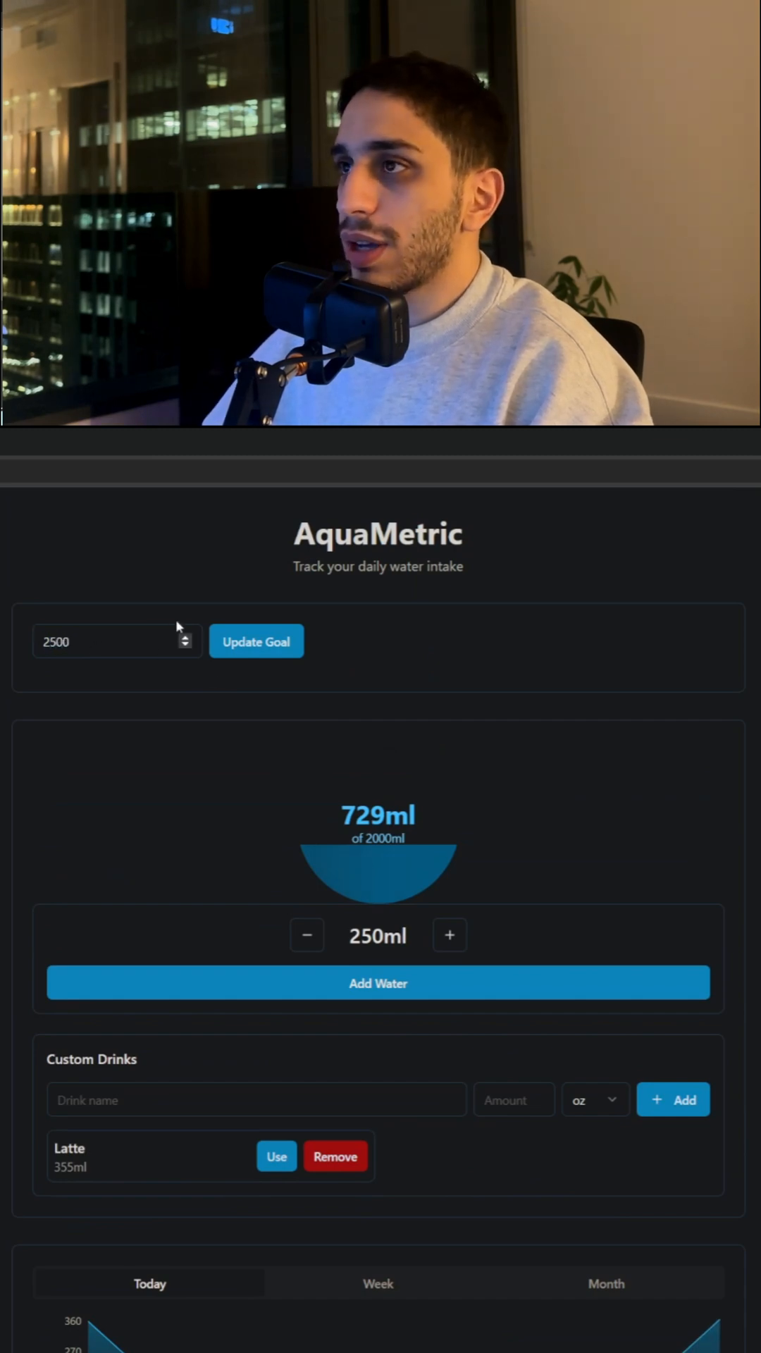